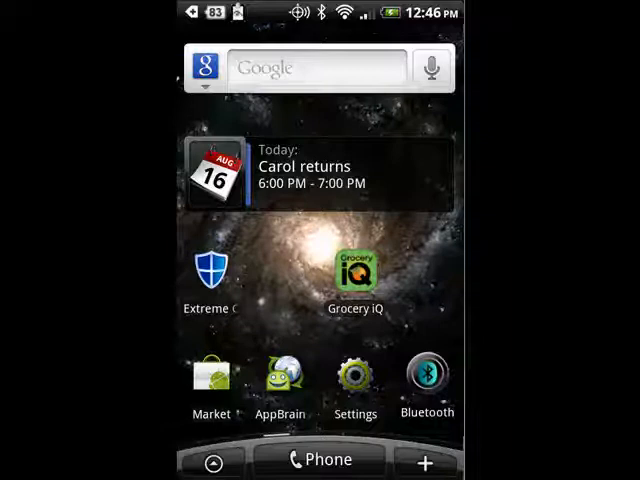
Open Settings from the home screen and go into Security.
{"action": "left_click", "coordinate": [355, 380]}
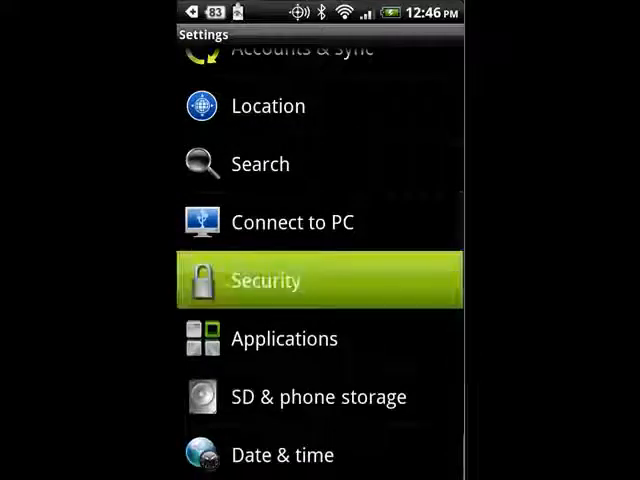
{"action": "left_click", "coordinate": [264, 280]}
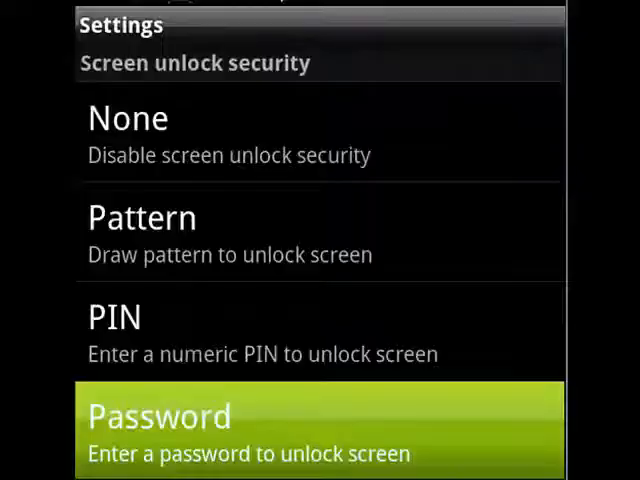
Choose Password as the screen unlock method to reach the Choose your password screen.
{"action": "left_click", "coordinate": [320, 430]}
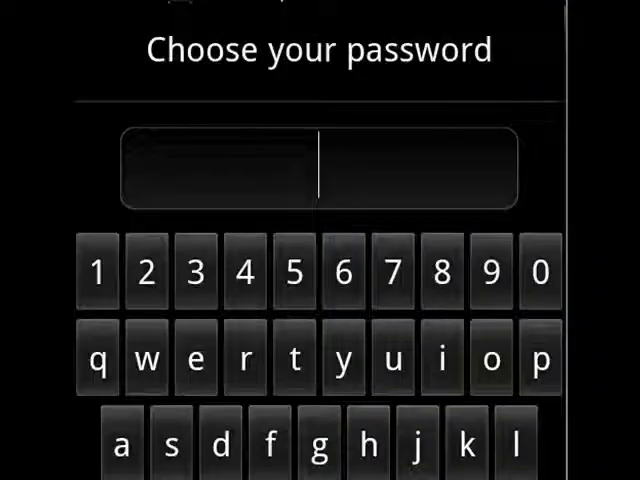